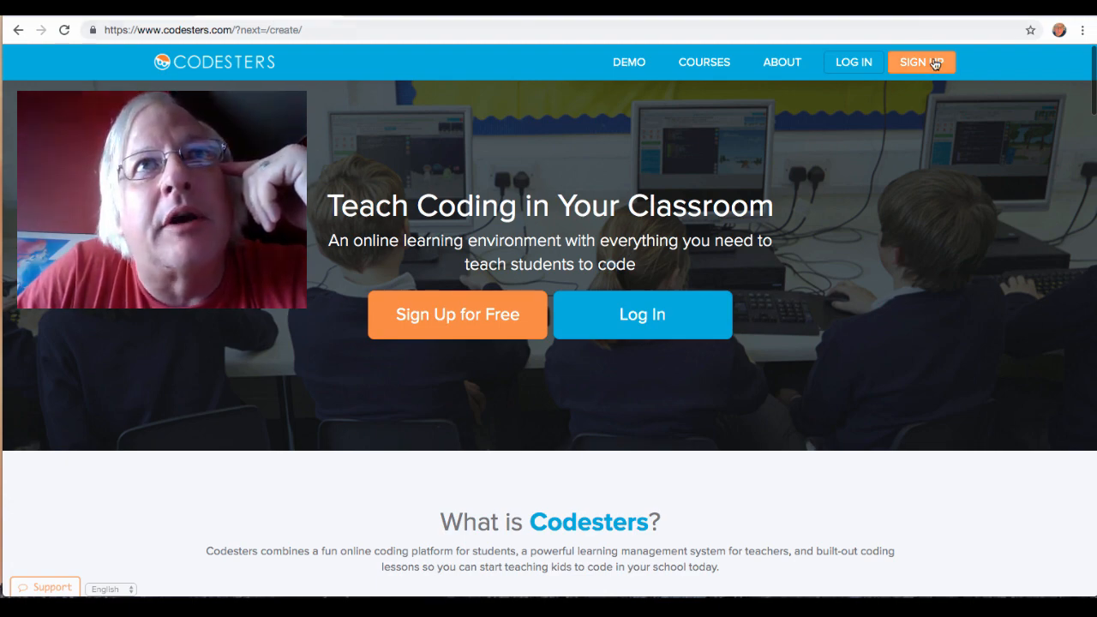
Step: Begin a Teacher account sign-up and connect with a Google account
click(922, 62)
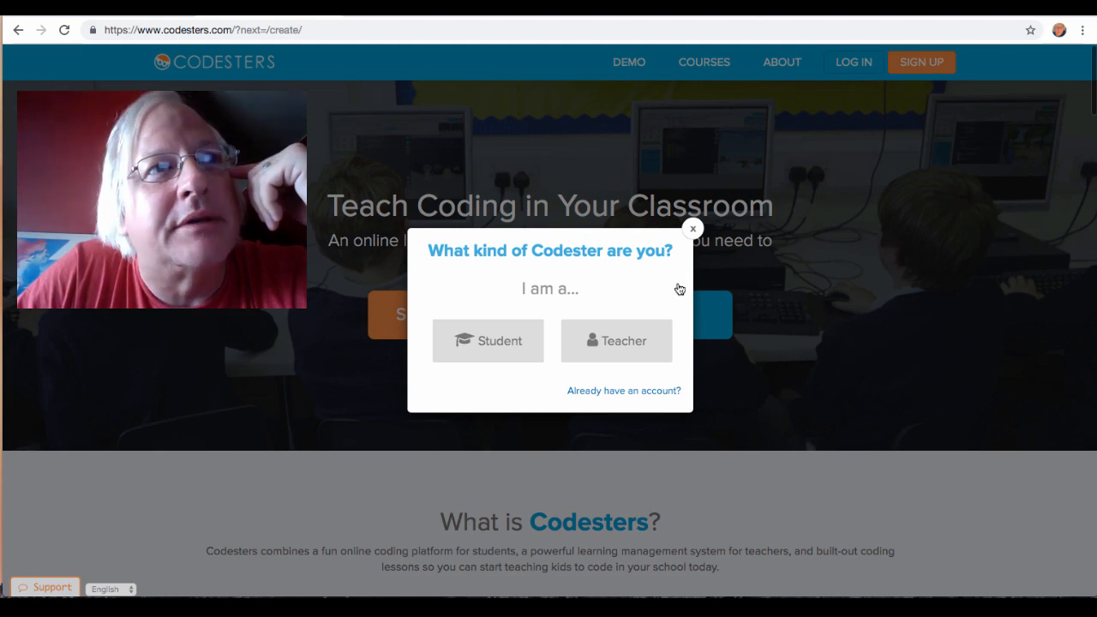
click(617, 340)
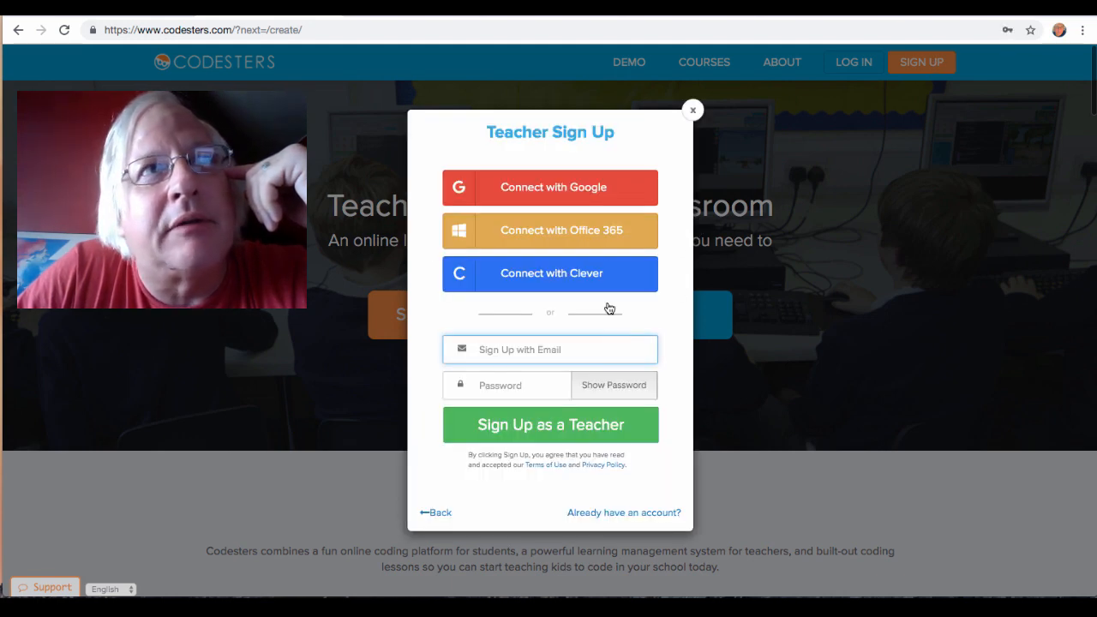
click(550, 187)
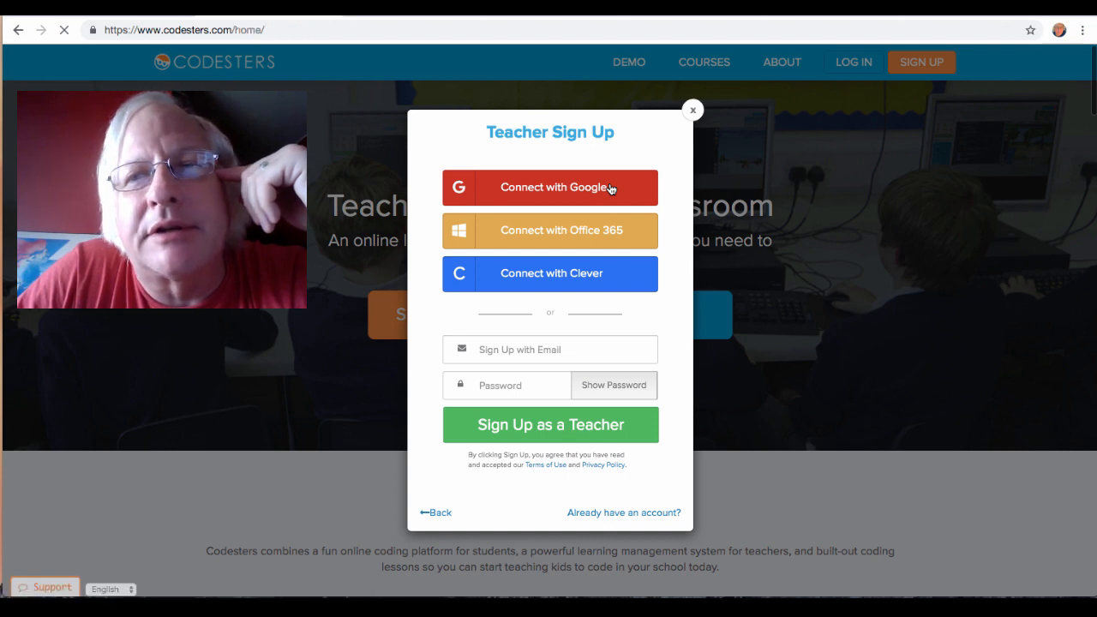
Step: Finish Google sign-in and enlarge the Flight Path code view to review it
click(550, 187)
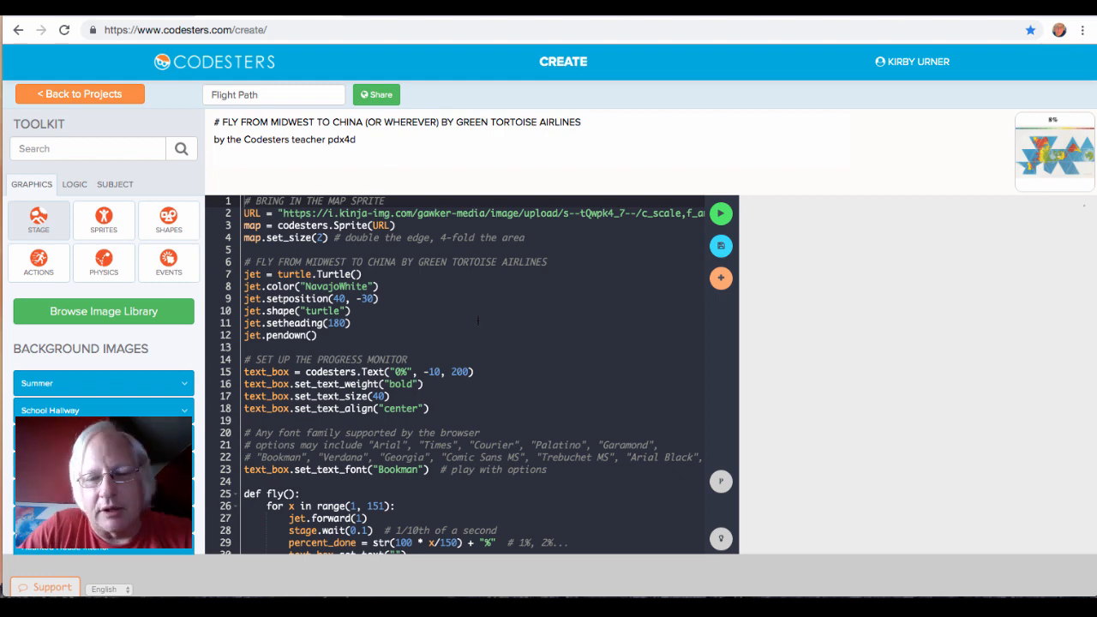
key(ctrl+plus)
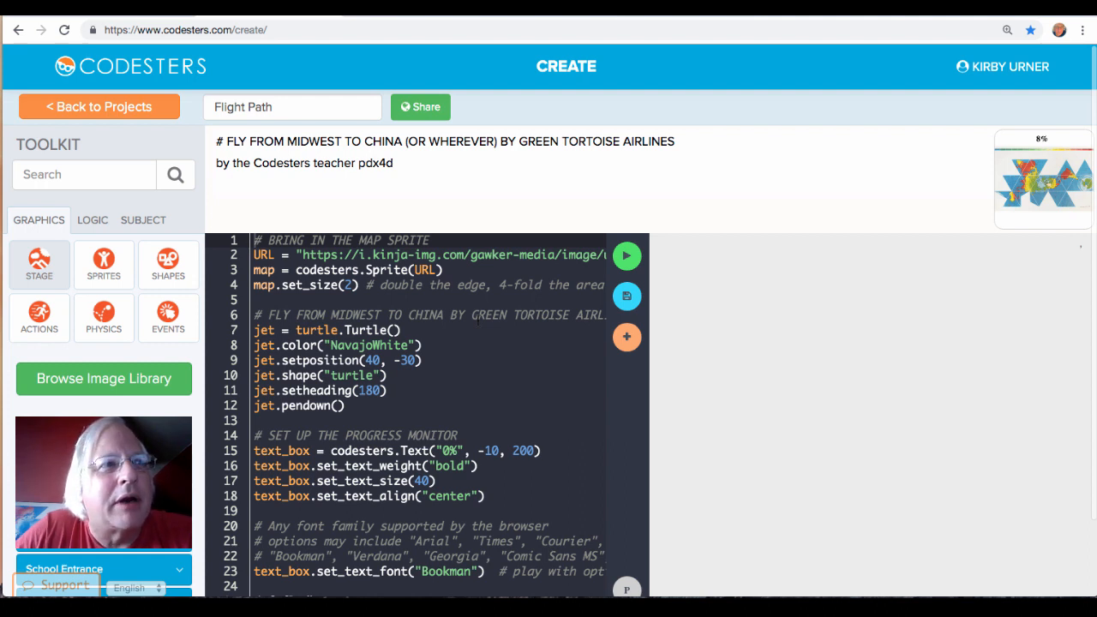
mouse_move(627, 255)
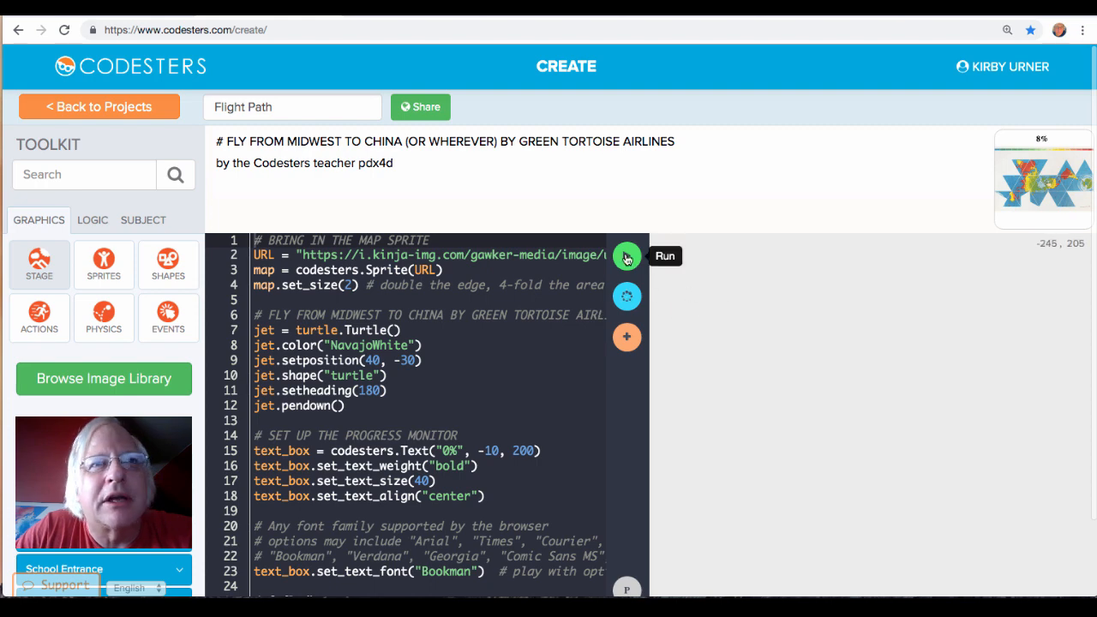
Step: Run the Flight Path program from the editor toolbar
click(627, 256)
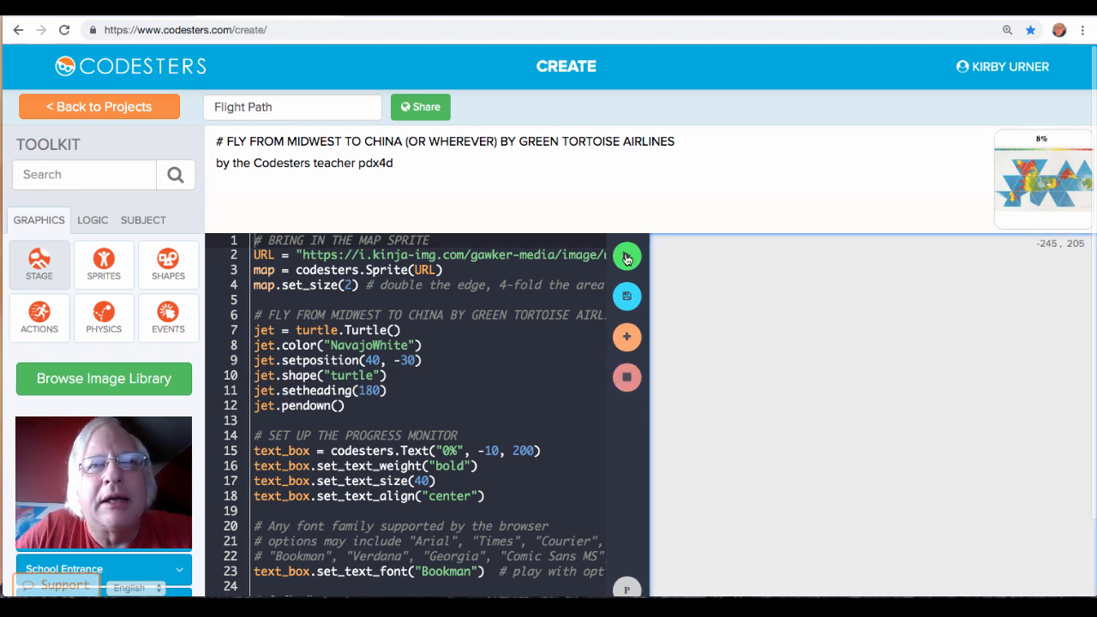
click(627, 256)
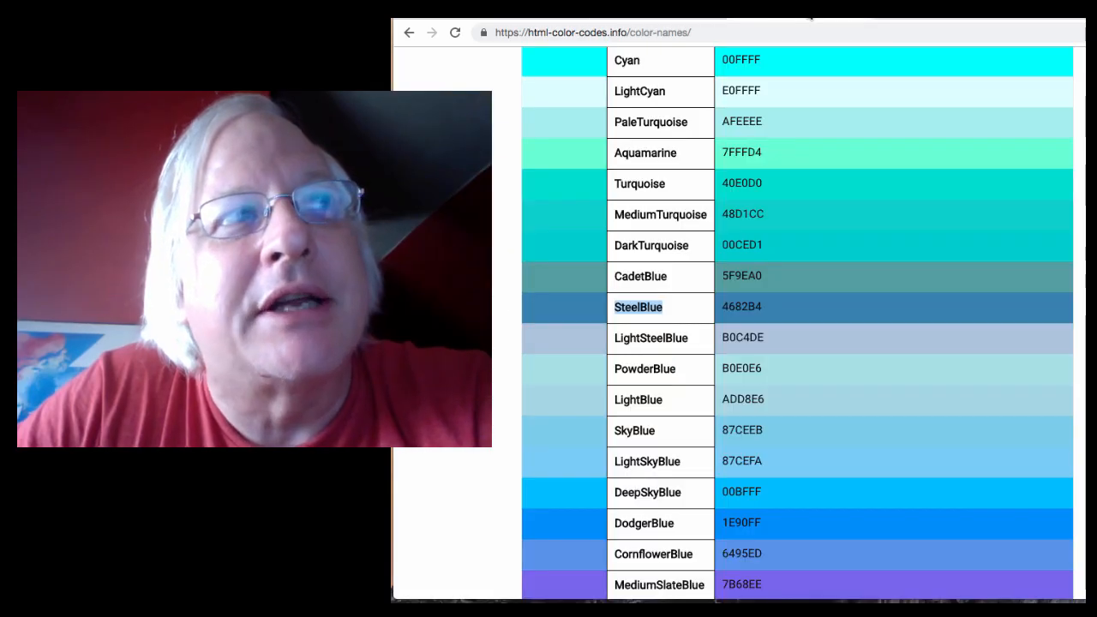
scroll(down, 3)
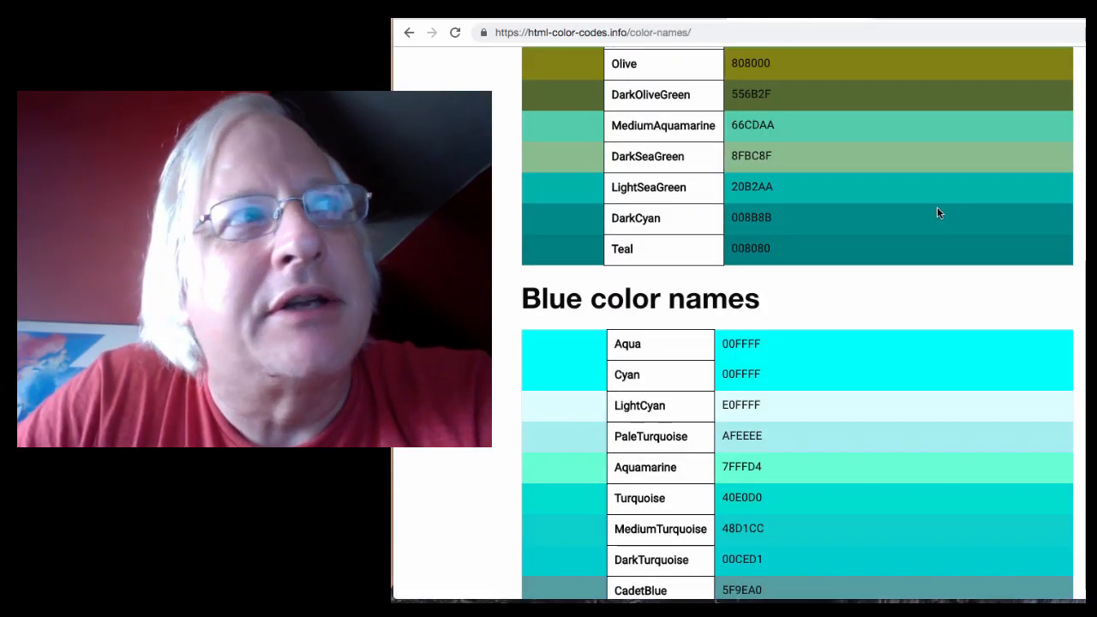
scroll(down, 3)
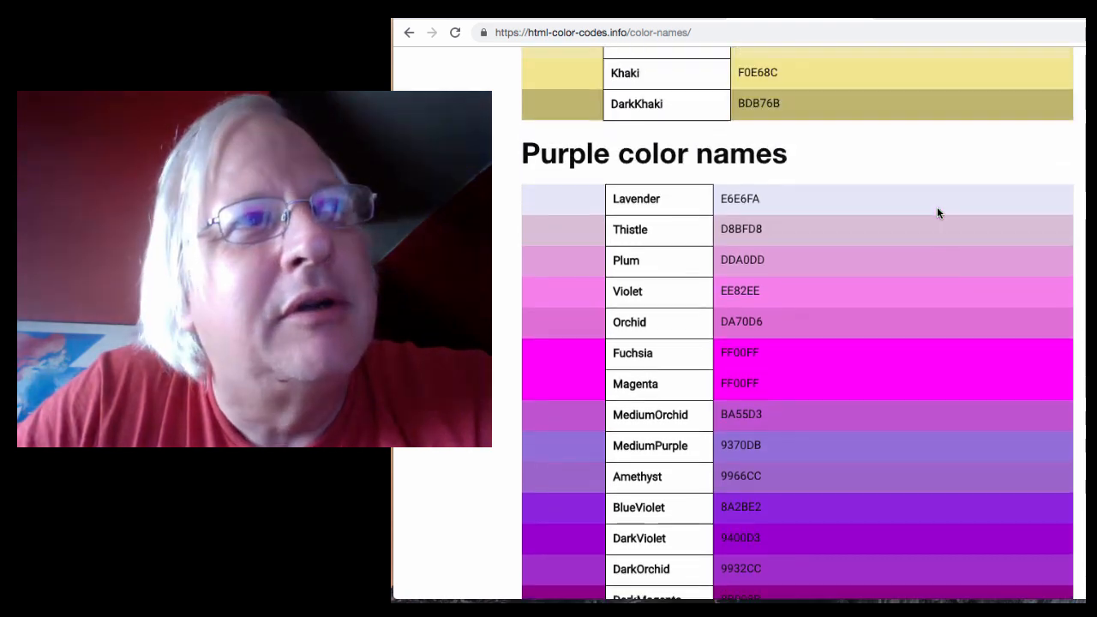
scroll(up, 3)
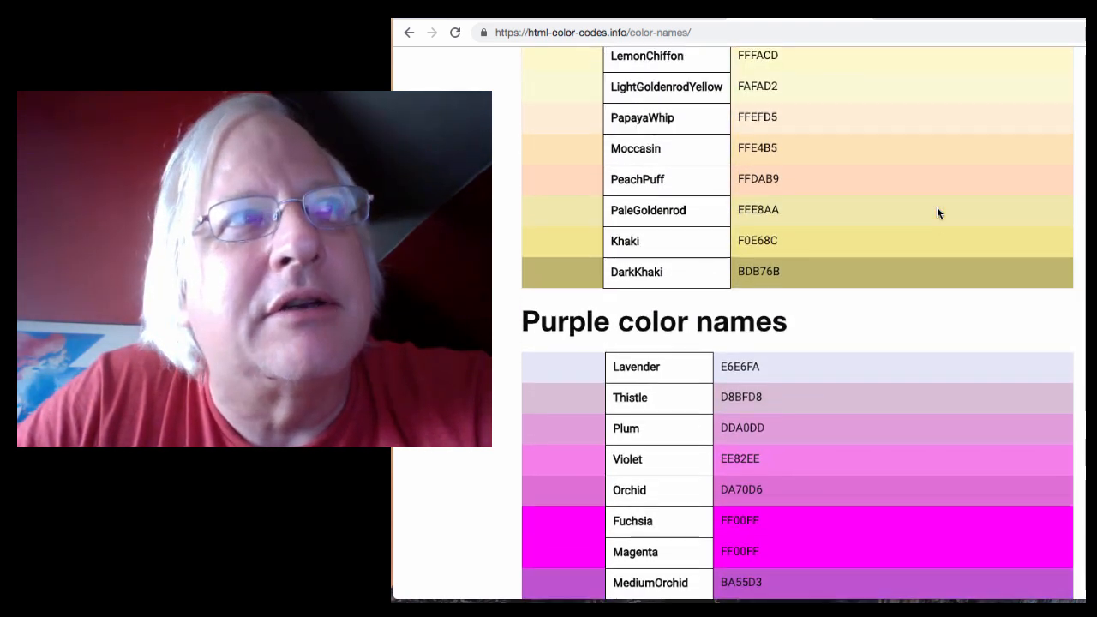
scroll(up, 3)
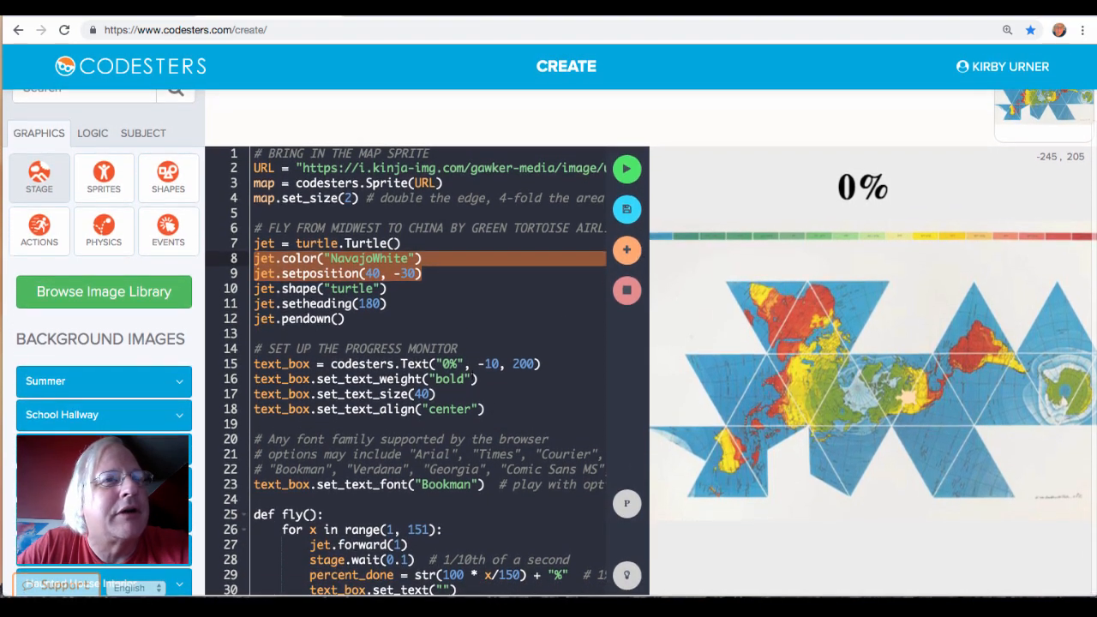
scroll(down, 3)
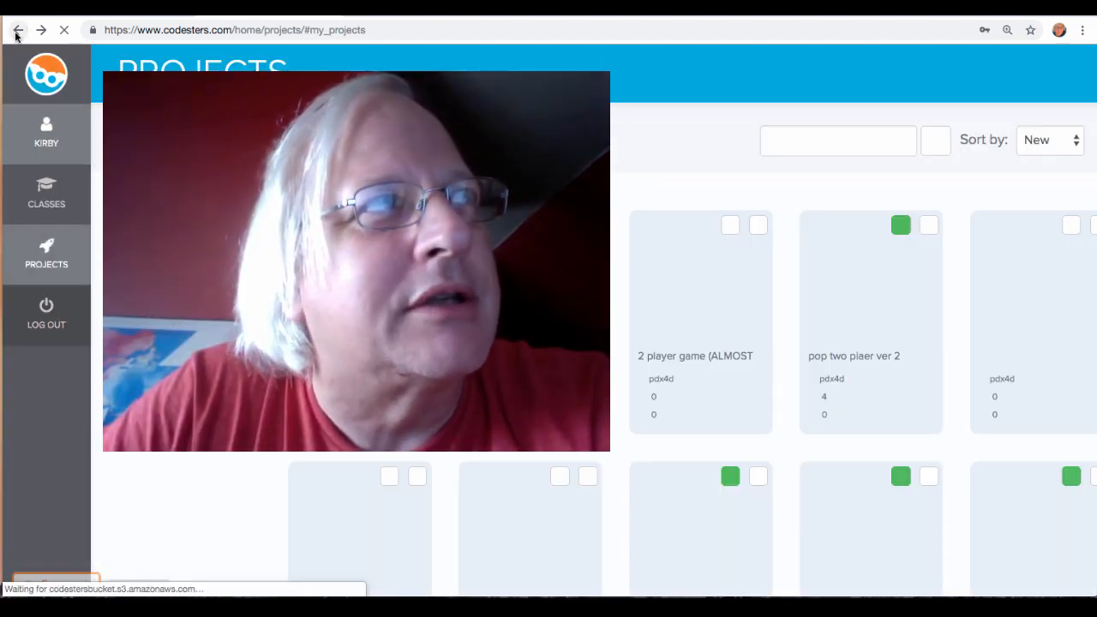
Step: Visit the Classes page, then return to the saved Projects list
click(46, 192)
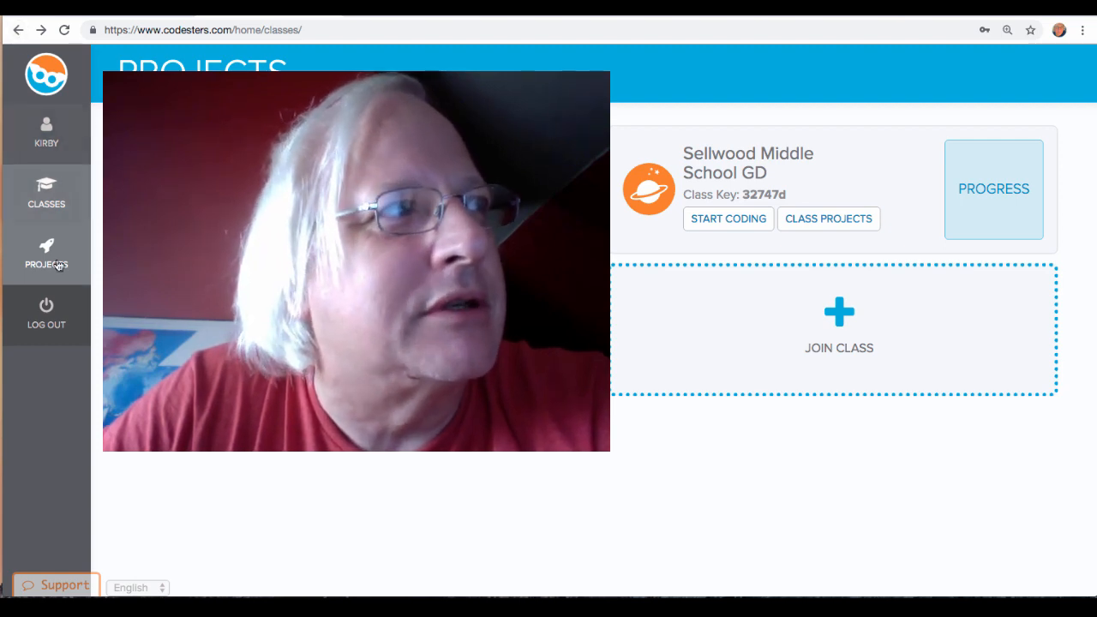
click(47, 253)
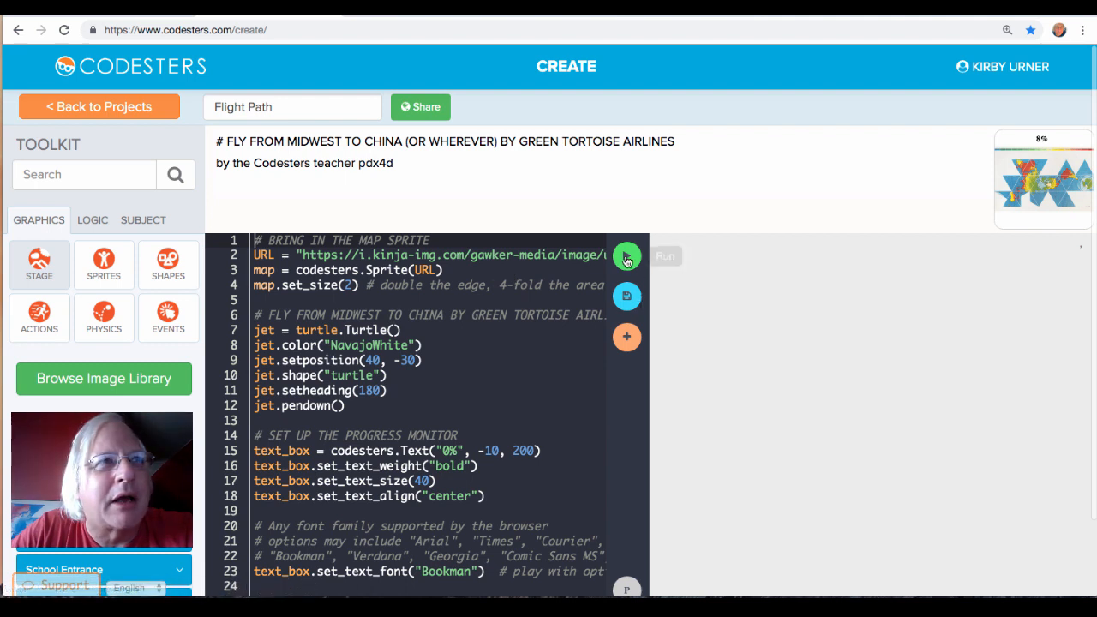
Step: Run Flight Path again so the Fuller map appears with progress at 0%
click(627, 256)
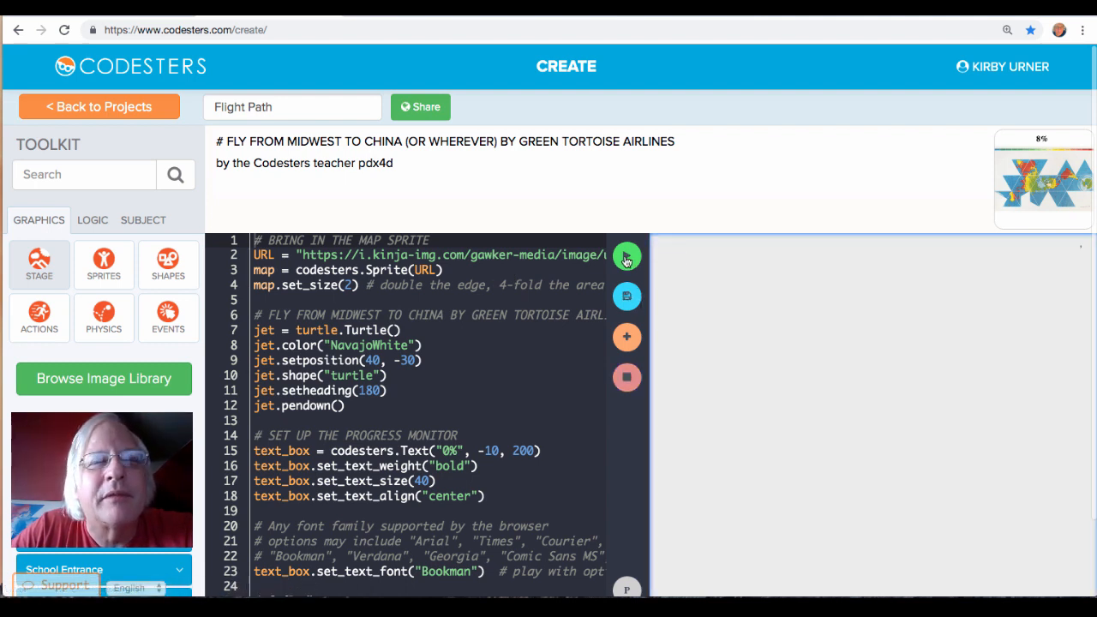
click(627, 257)
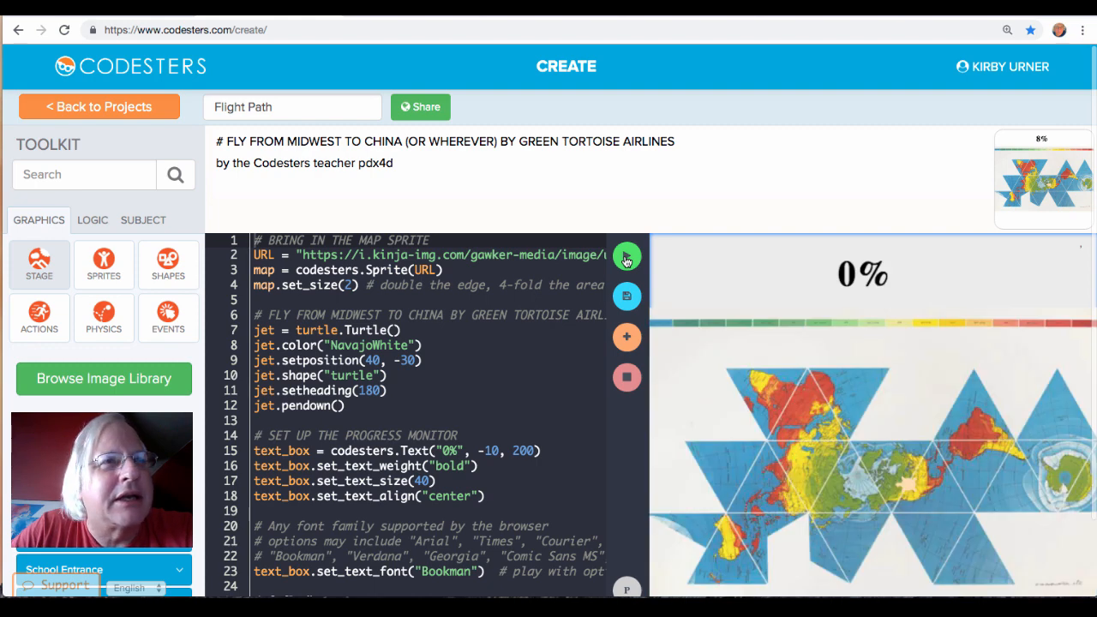
mouse_move(627, 296)
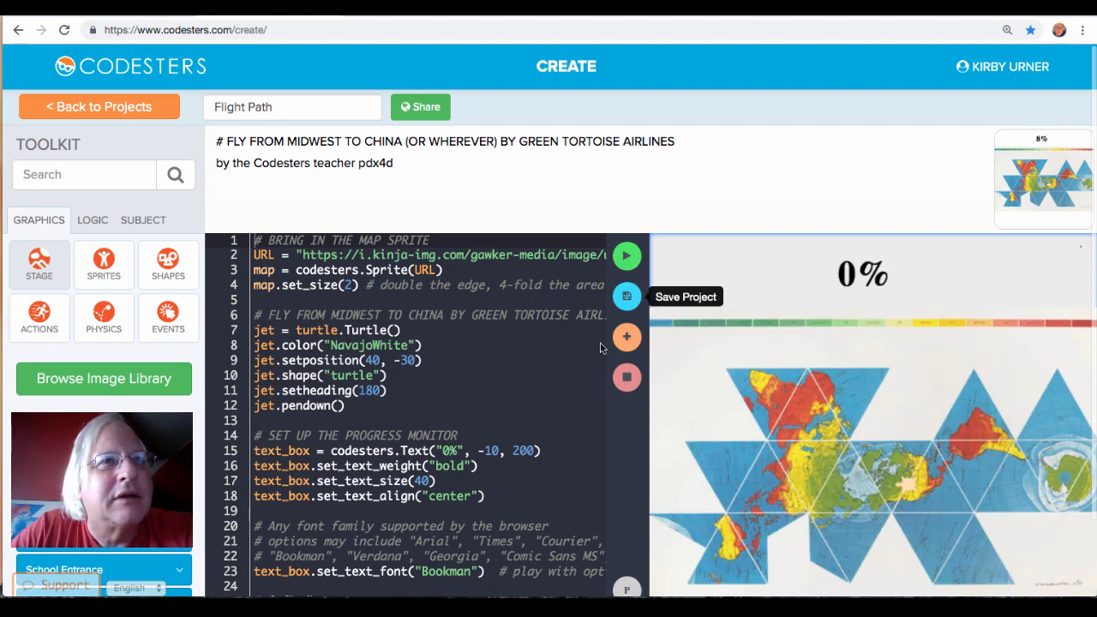
mouse_move(768, 278)
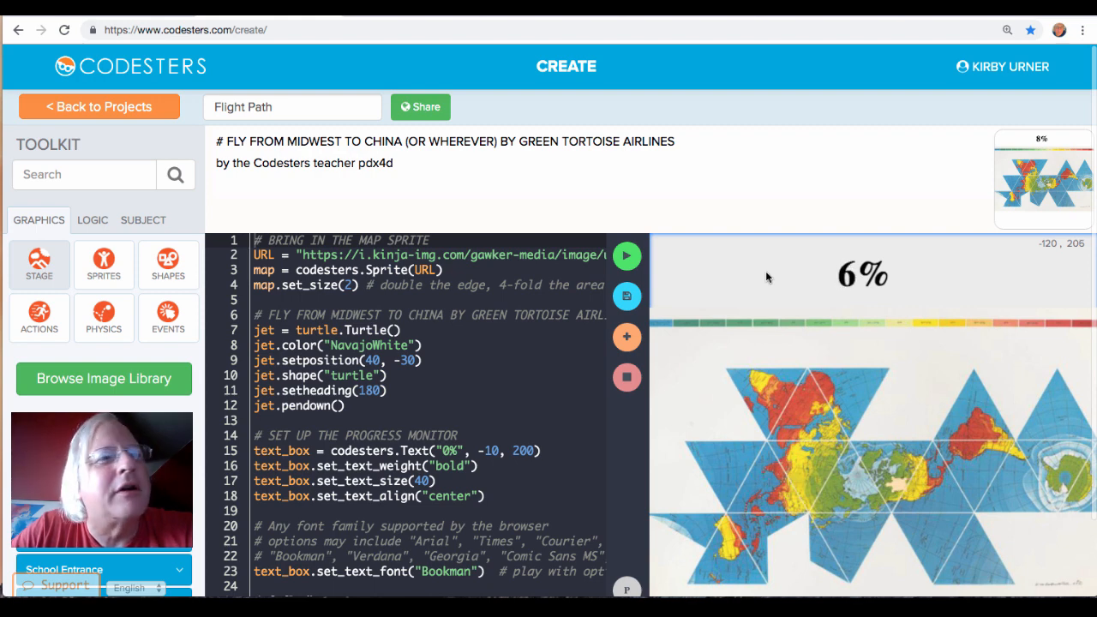
Step: Scroll through the code while the jet flies and progress climbs to 100%
scroll(down, 3)
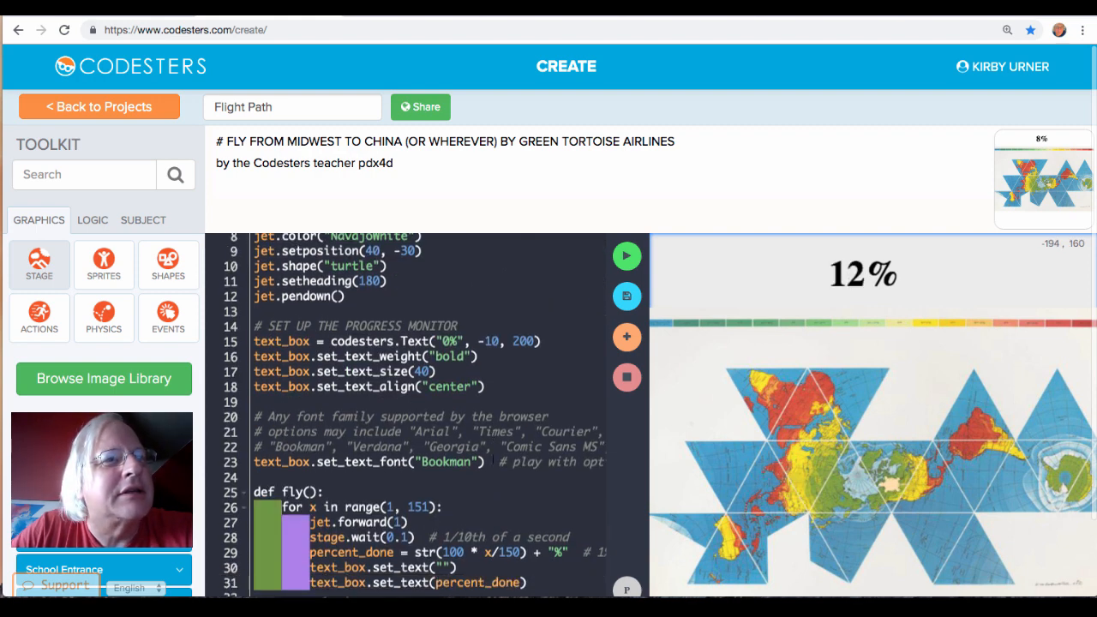
scroll(down, 3)
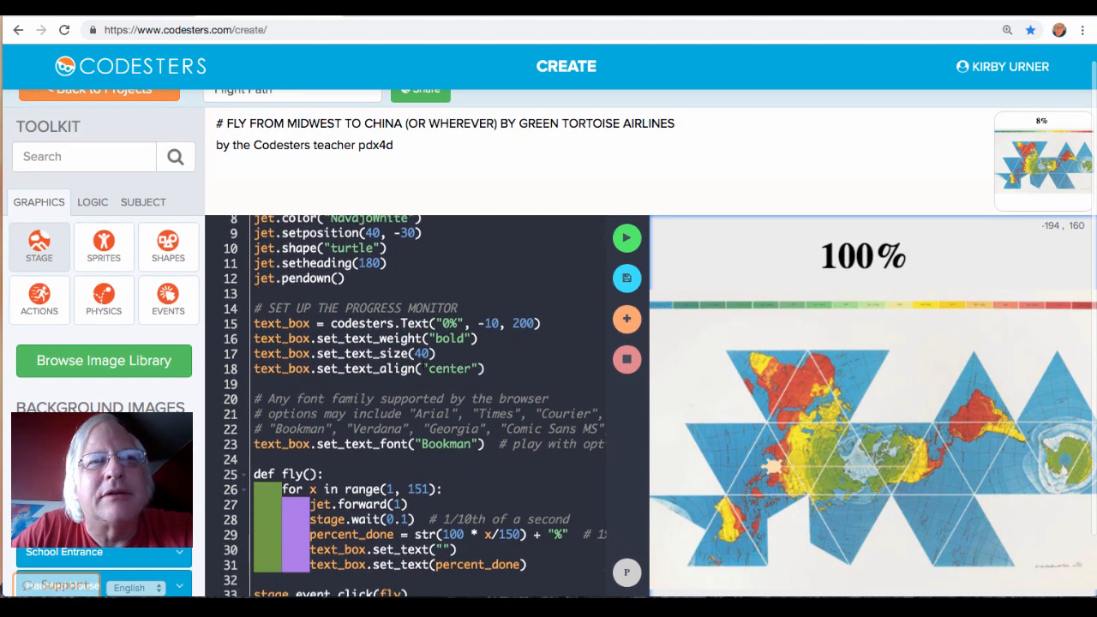
scroll(down, 3)
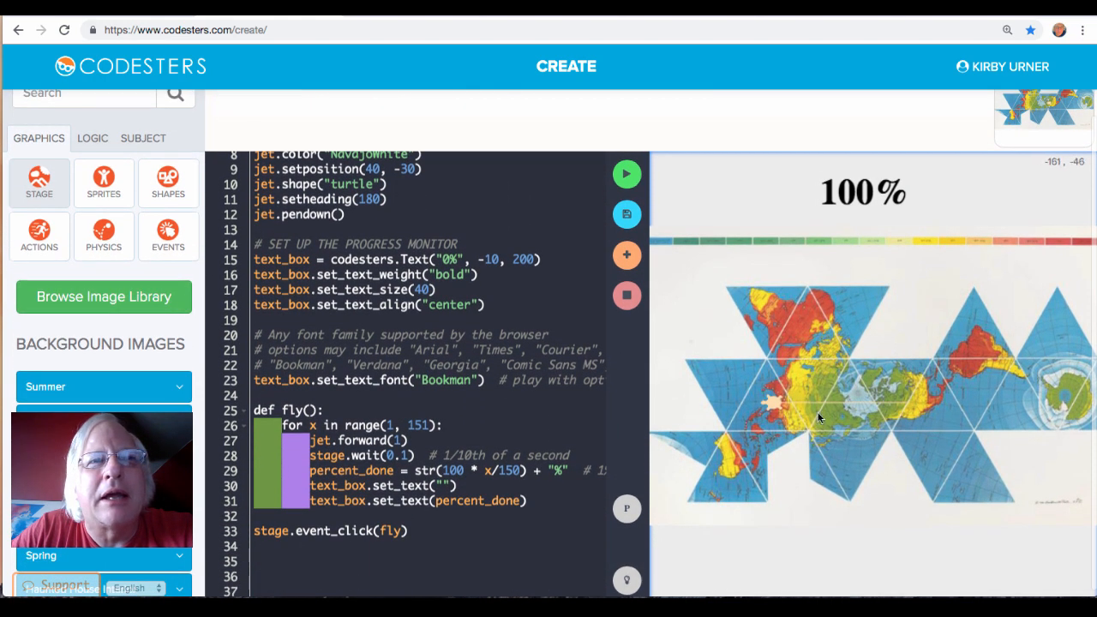
mouse_move(907, 407)
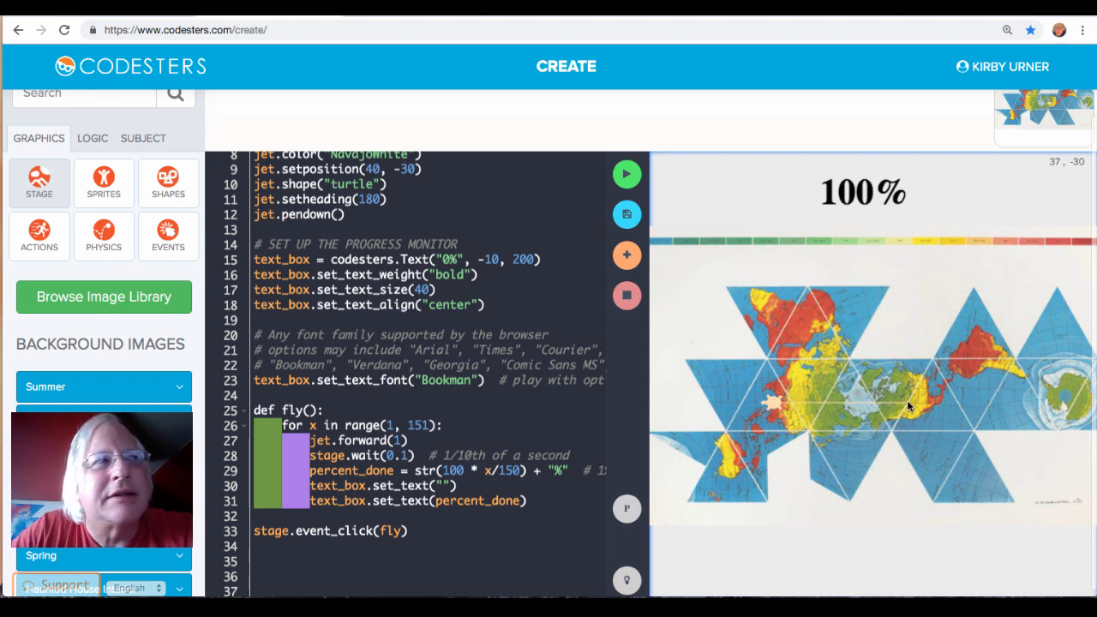
mouse_move(909, 408)
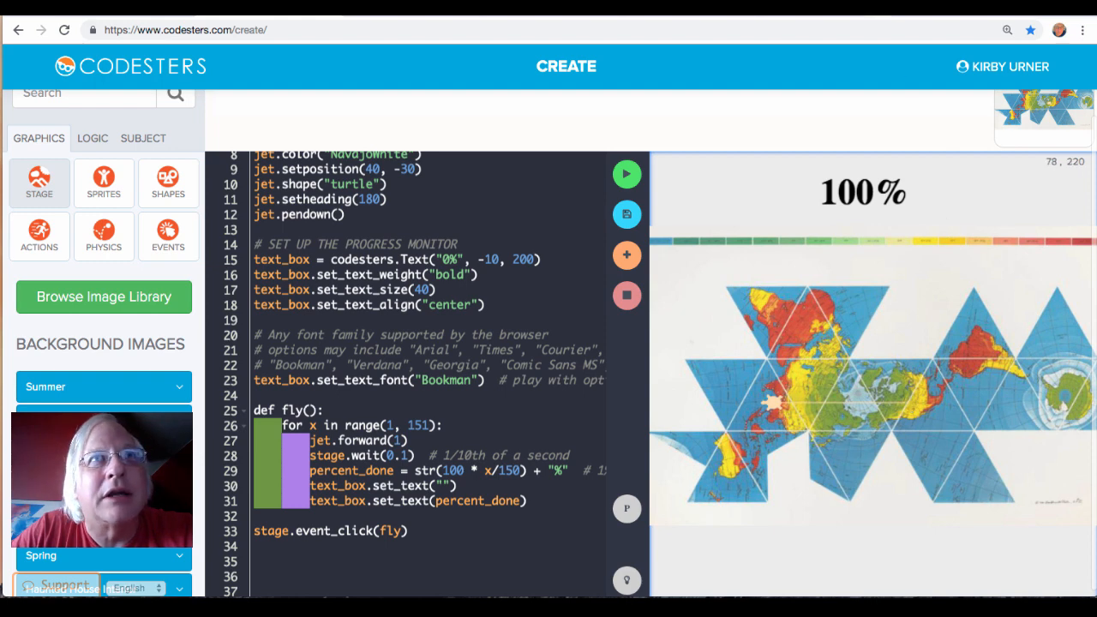